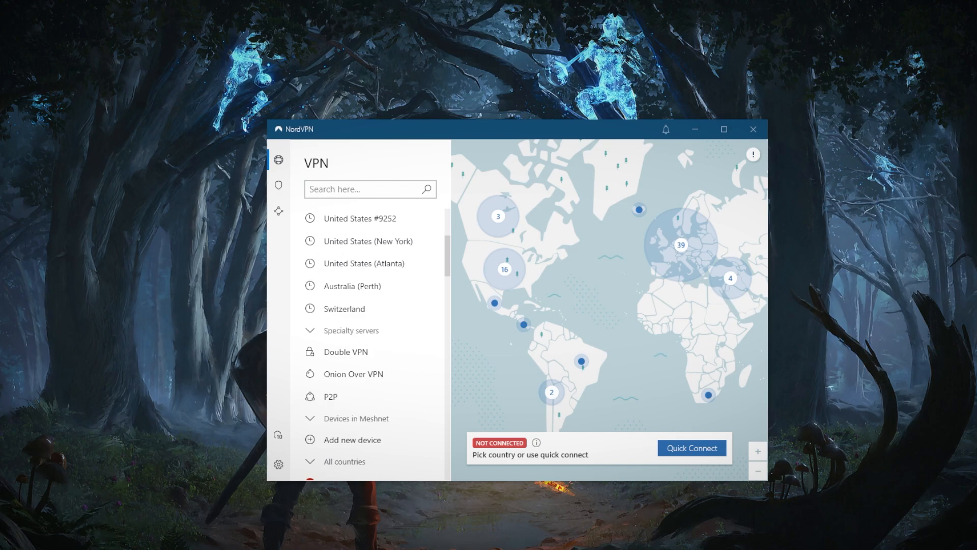
# Step: Scroll the server list down to the Specialty servers section with Double VPN
pyautogui.scroll(-3)
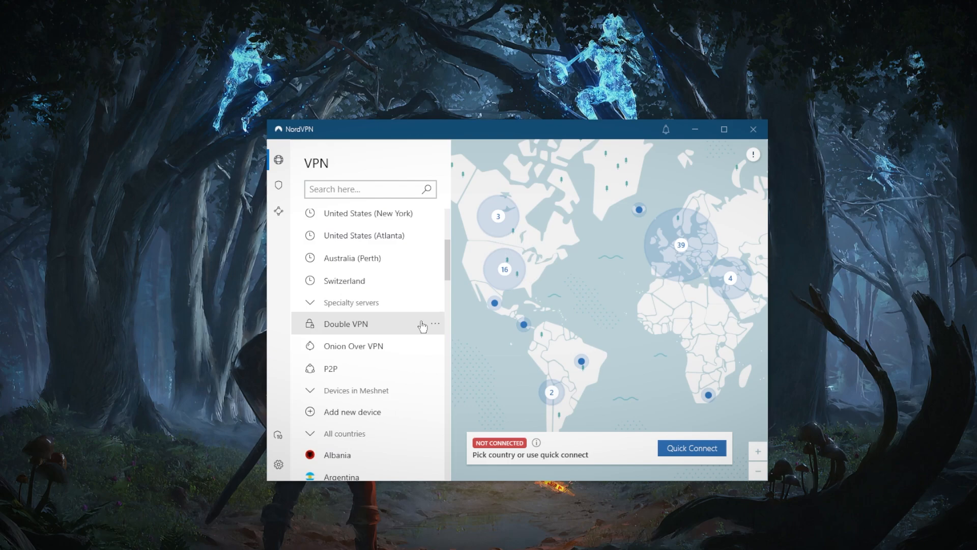
pyautogui.moveTo(437, 328)
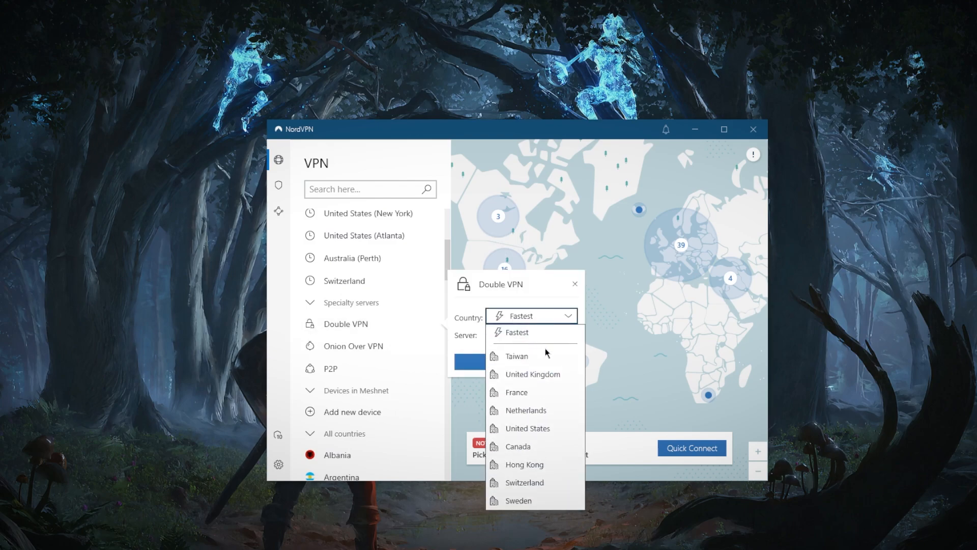
# Step: Set the Double VPN country to Netherlands and choose the Netherlands - Sweden #11 server chain
pyautogui.click(526, 409)
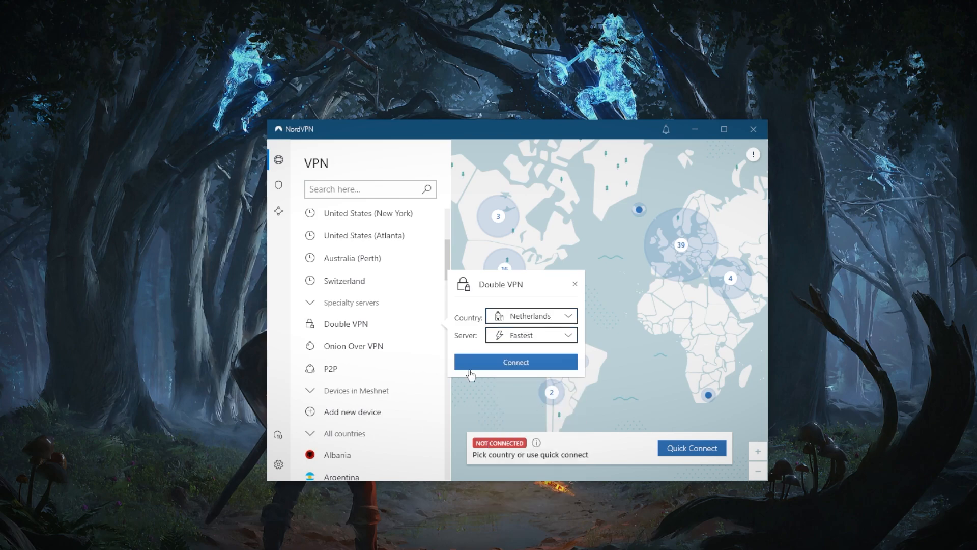
pyautogui.click(531, 335)
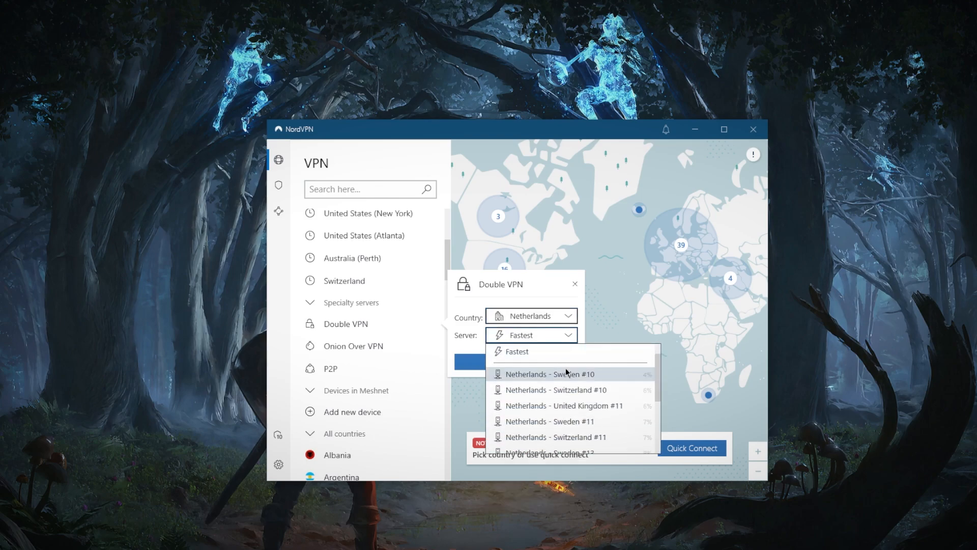
pyautogui.moveTo(554, 390)
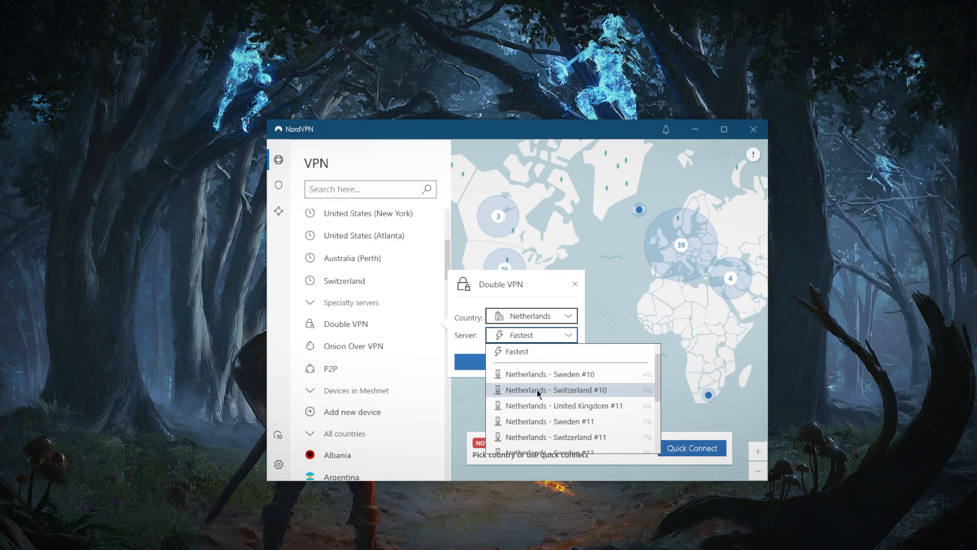
pyautogui.scroll(-3)
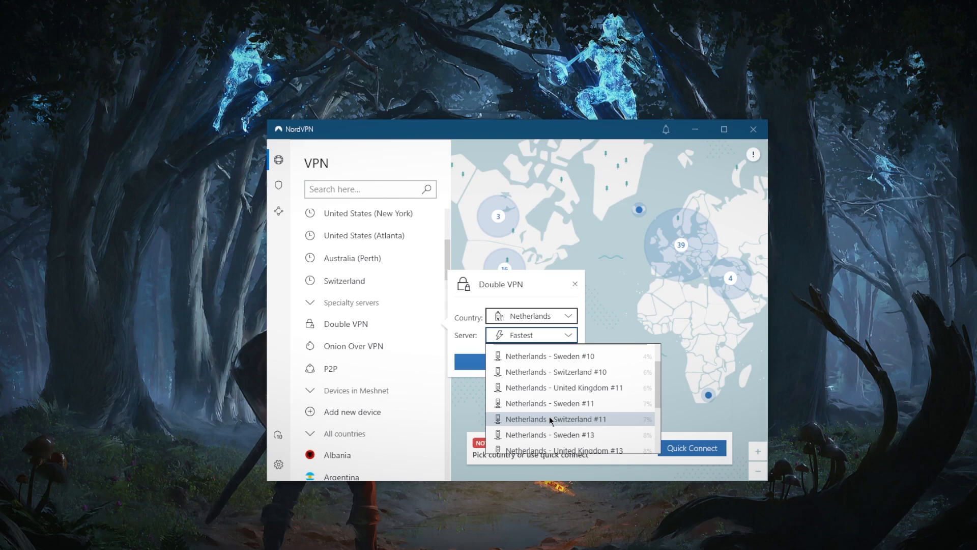
pyautogui.moveTo(551, 418)
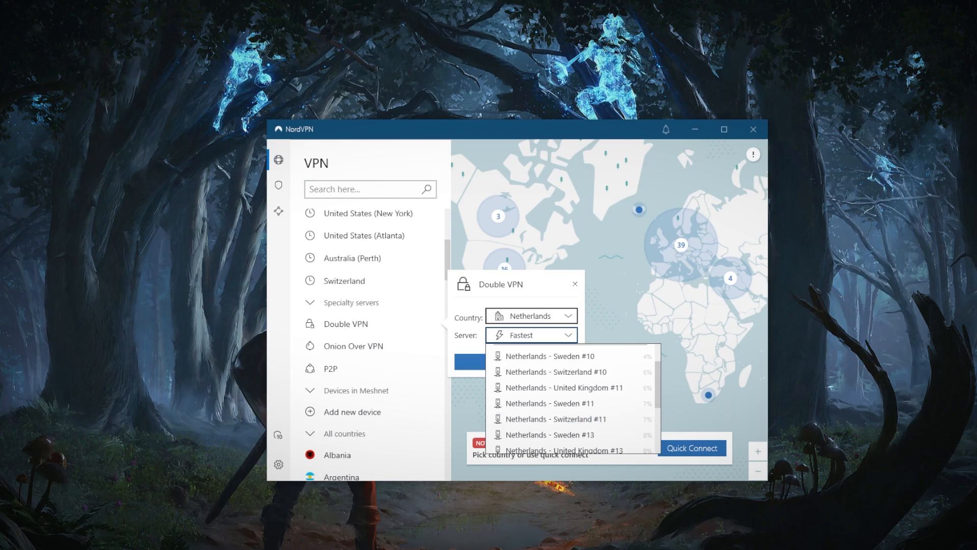
pyautogui.moveTo(665, 406)
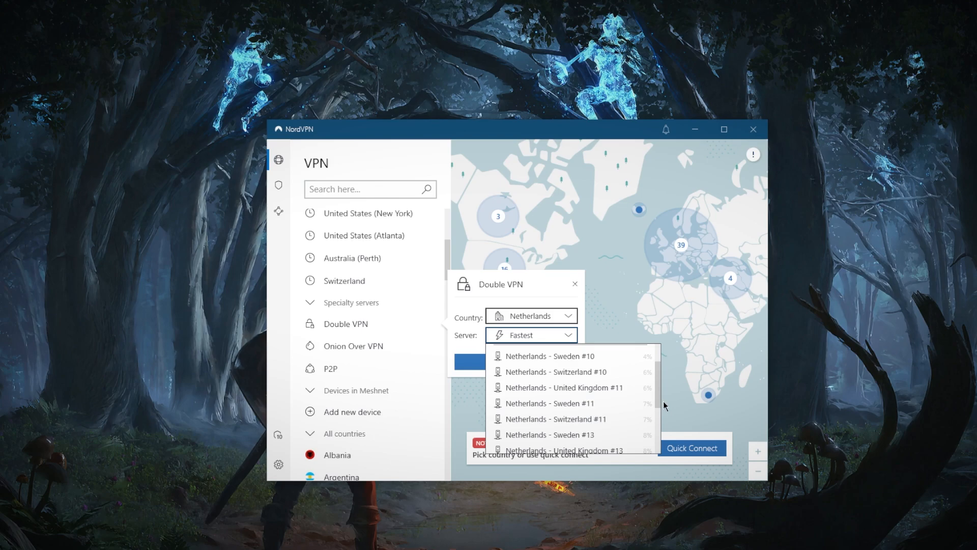
pyautogui.moveTo(558, 387)
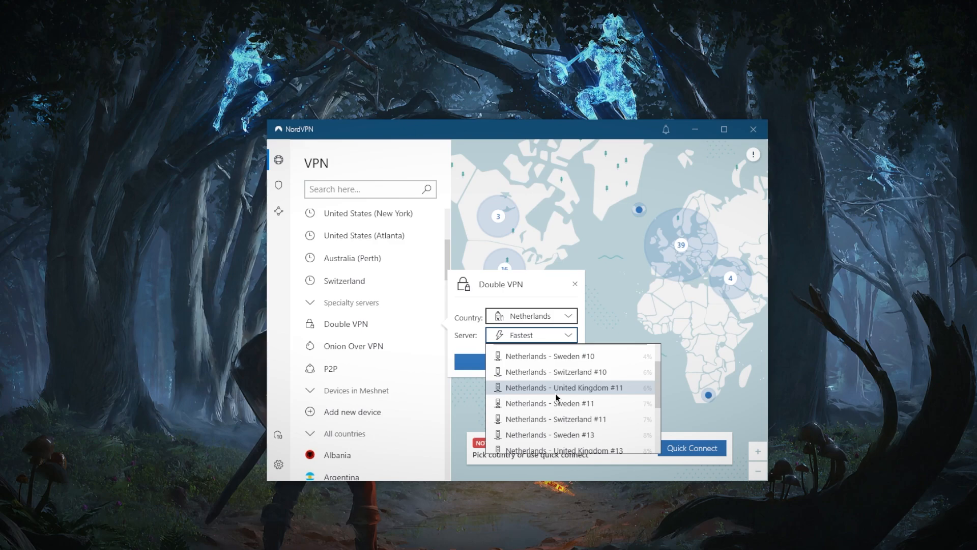
pyautogui.moveTo(548, 396)
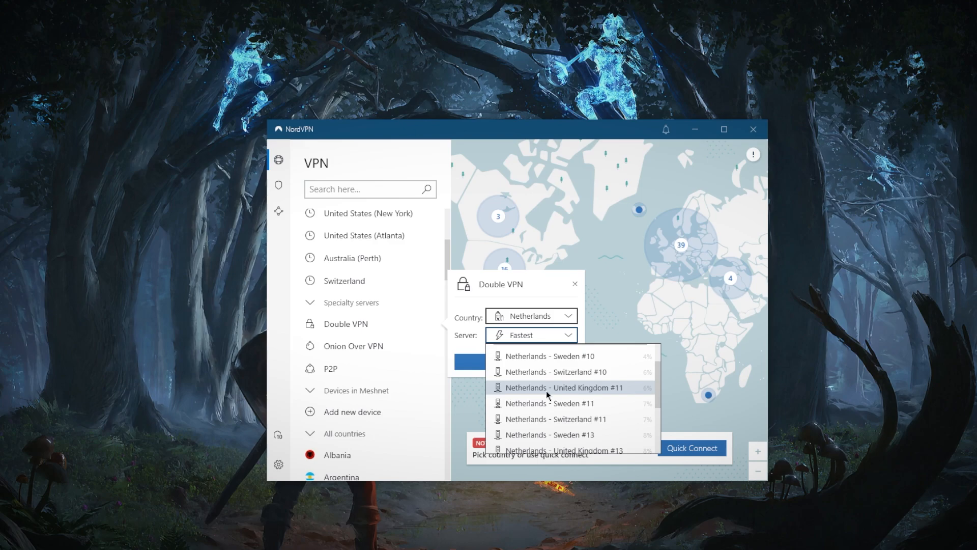
pyautogui.click(554, 387)
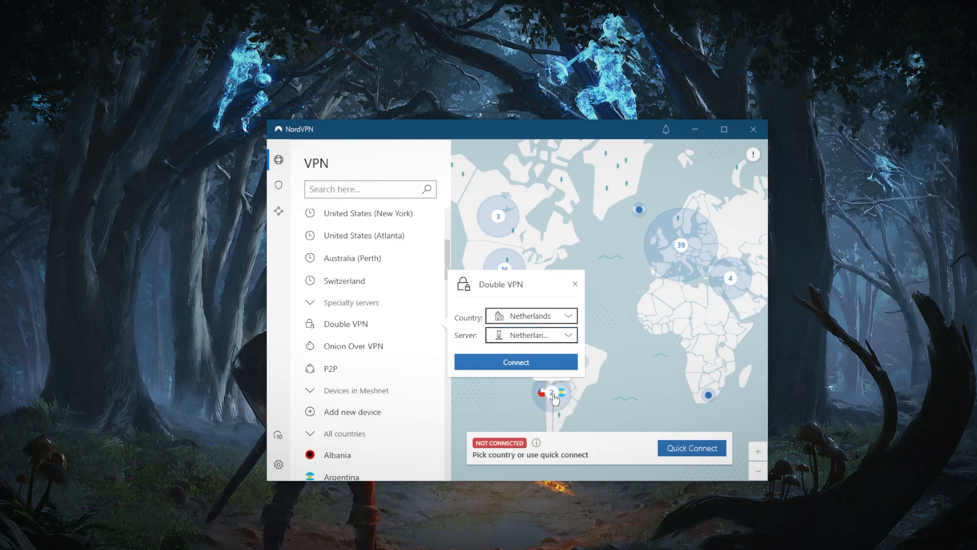
pyautogui.click(530, 335)
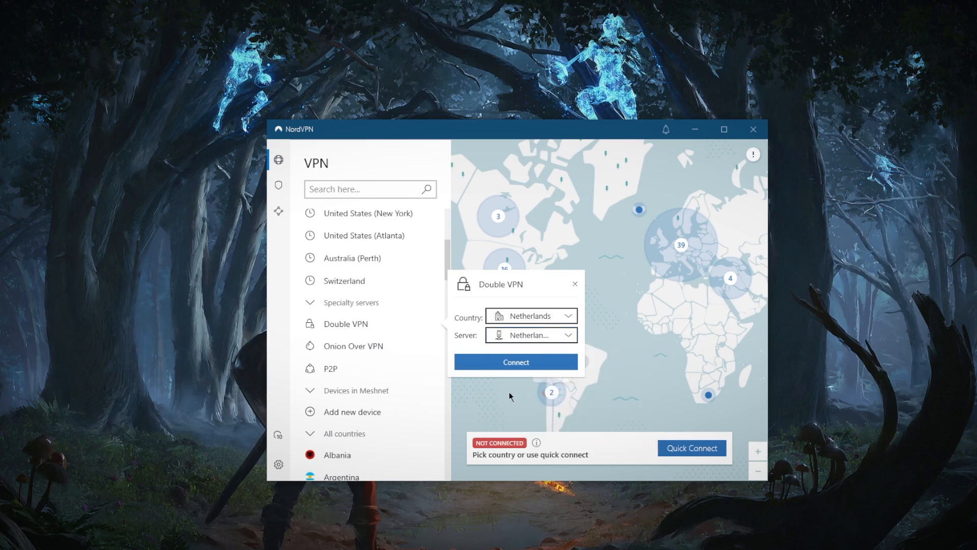
# Step: Connect through the Double VPN chain Netherlands – Sweden #11
pyautogui.click(515, 361)
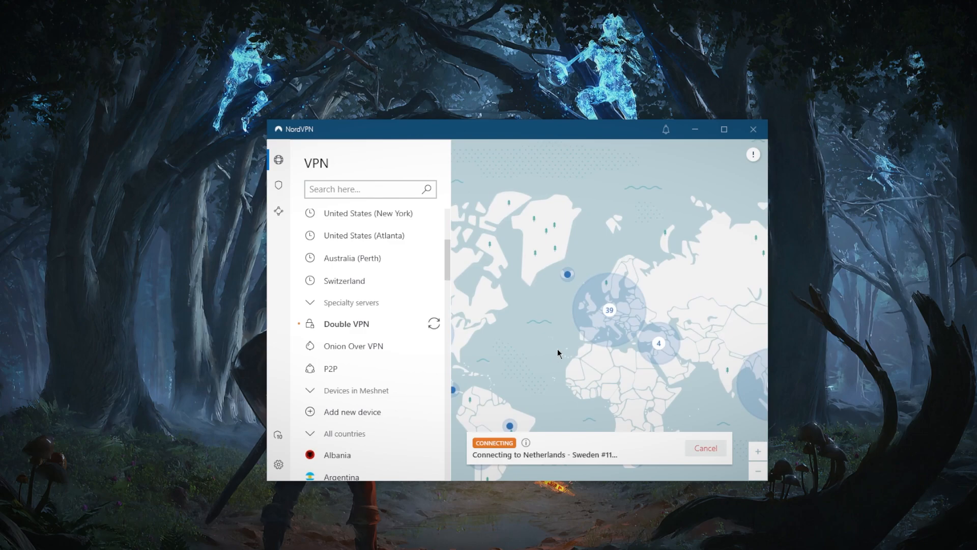
pyautogui.moveTo(549, 448)
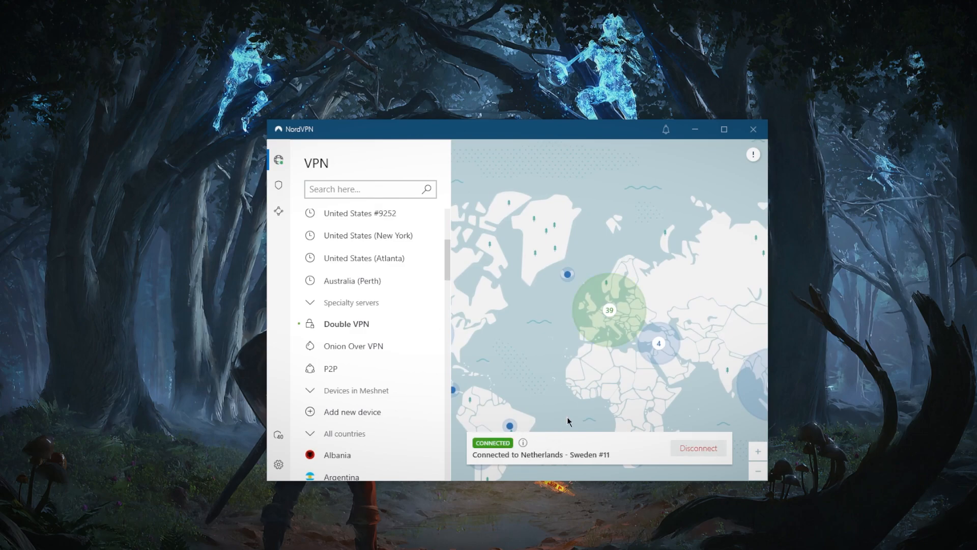
pyautogui.moveTo(535, 399)
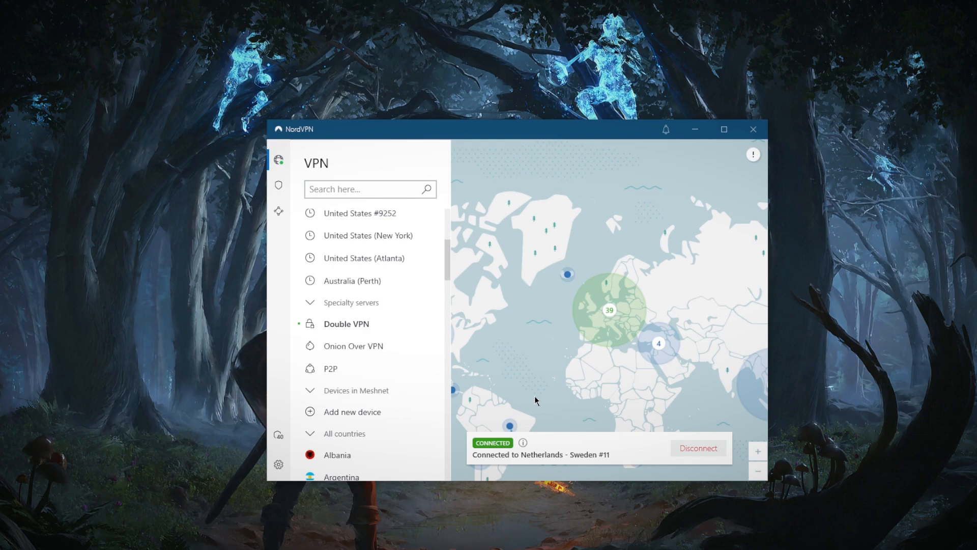
pyautogui.moveTo(535, 387)
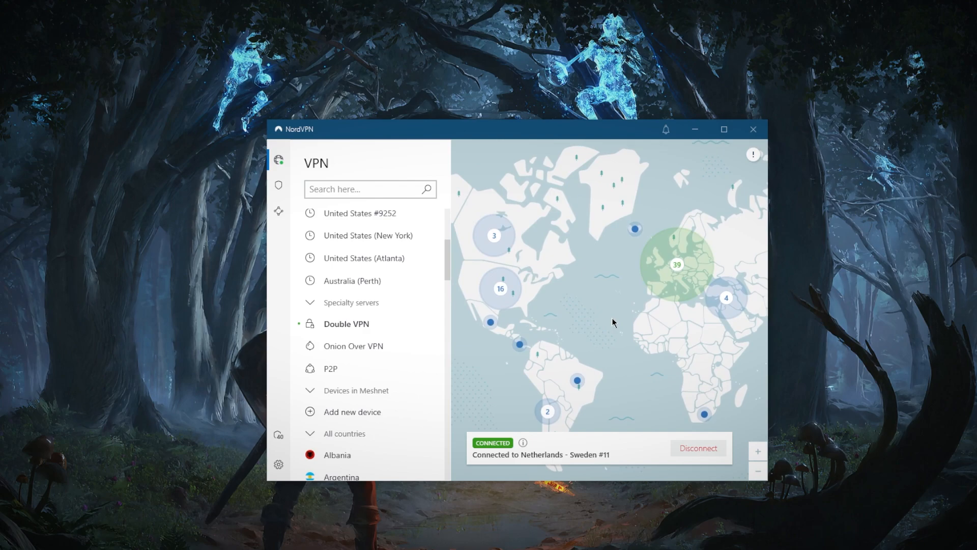
pyautogui.moveTo(613, 323)
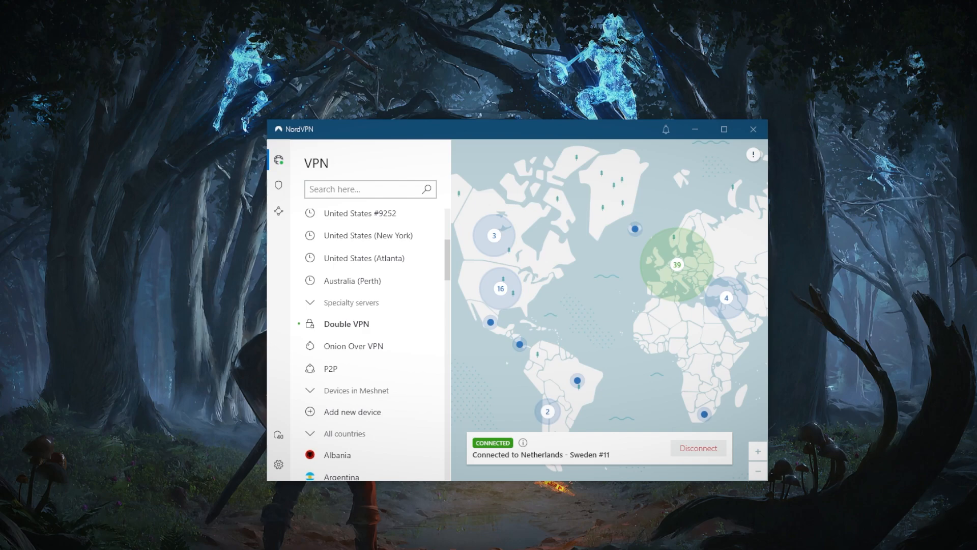
pyautogui.moveTo(503, 308)
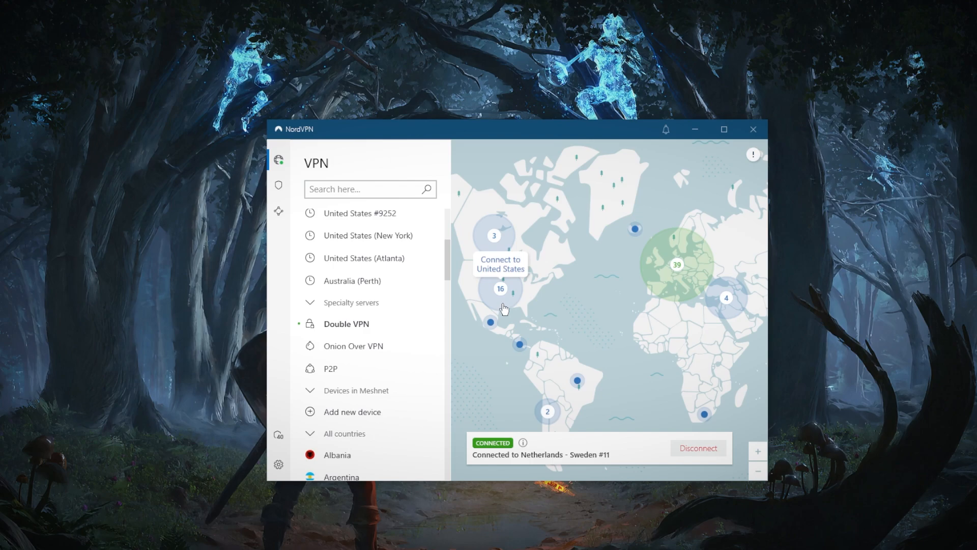
pyautogui.moveTo(604, 312)
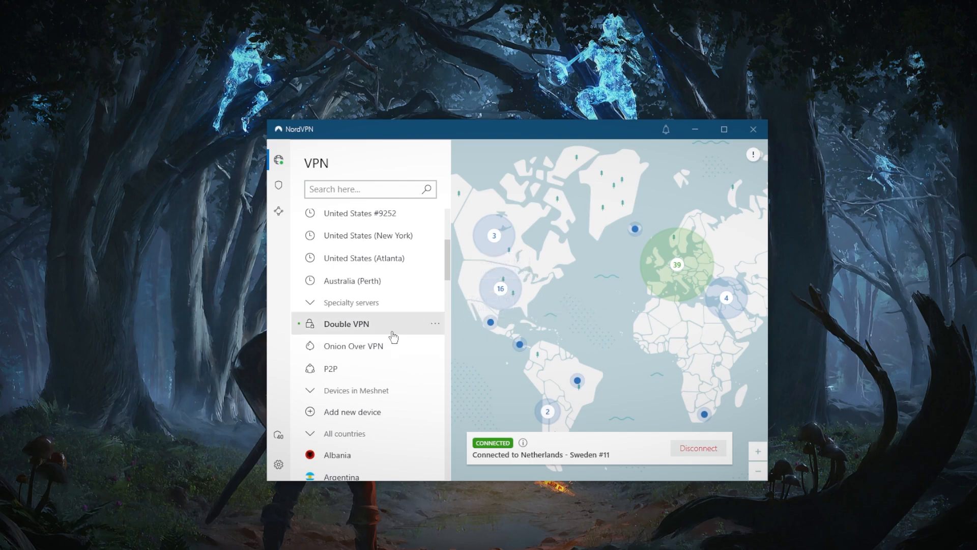
pyautogui.moveTo(584, 320)
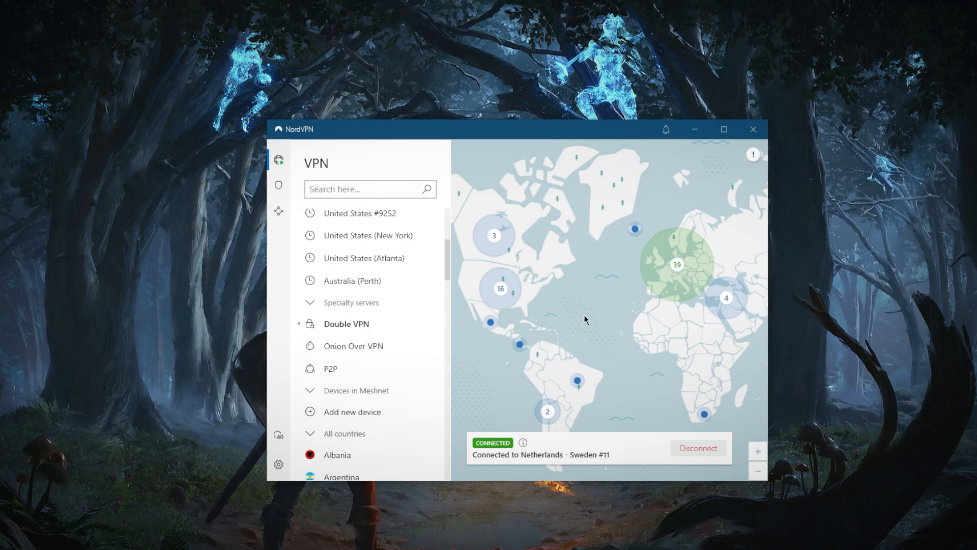
# Step: View the Auto-connect settings, return to the map, then show the Auto-connect settings again
pyautogui.click(278, 465)
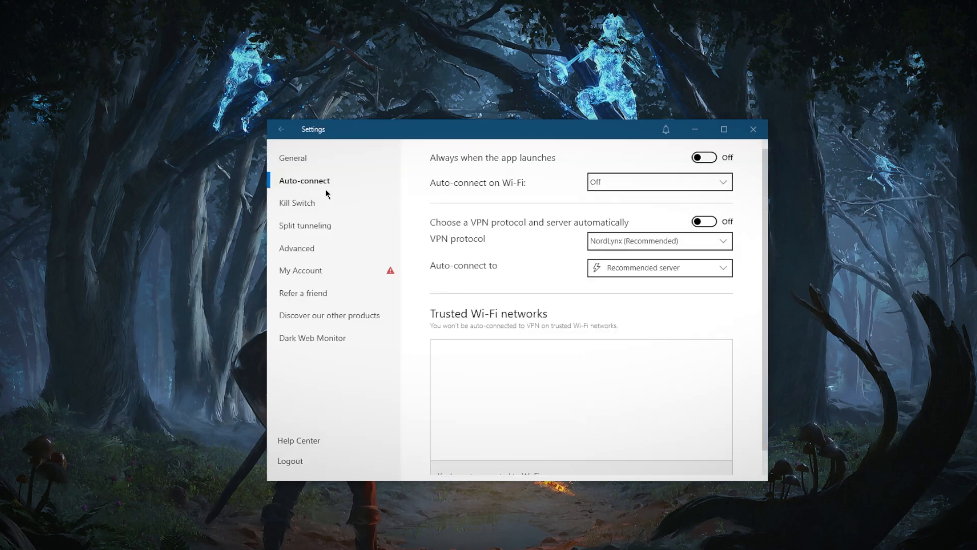
pyautogui.click(282, 129)
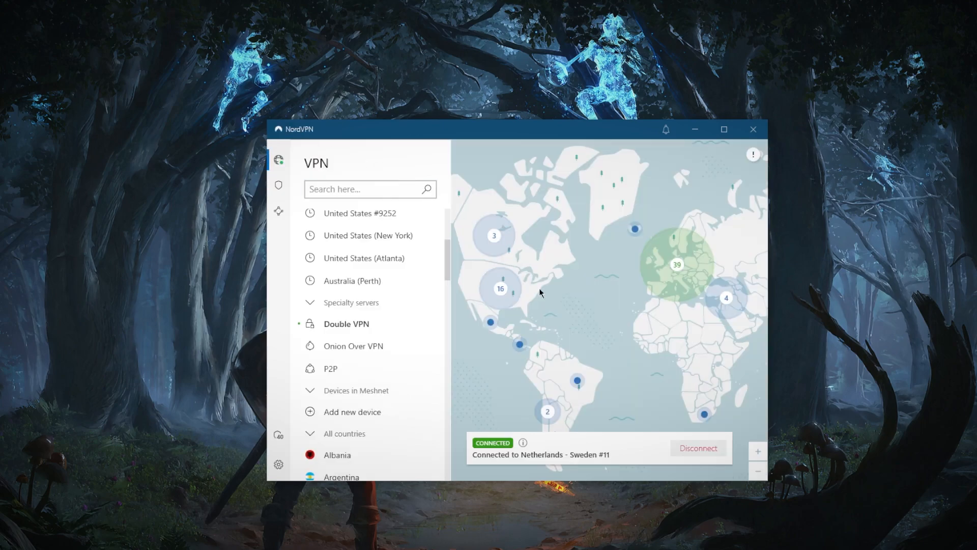
pyautogui.moveTo(594, 329)
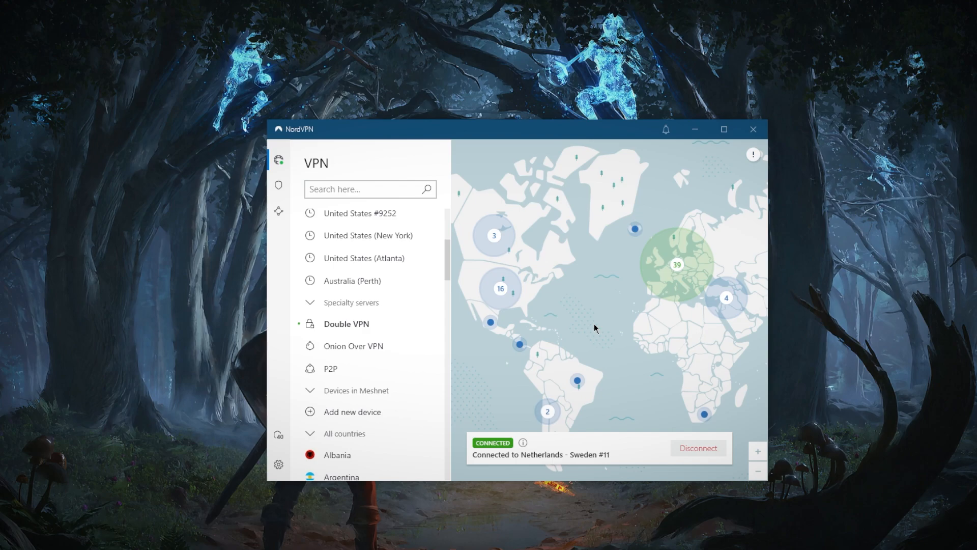
pyautogui.moveTo(574, 294)
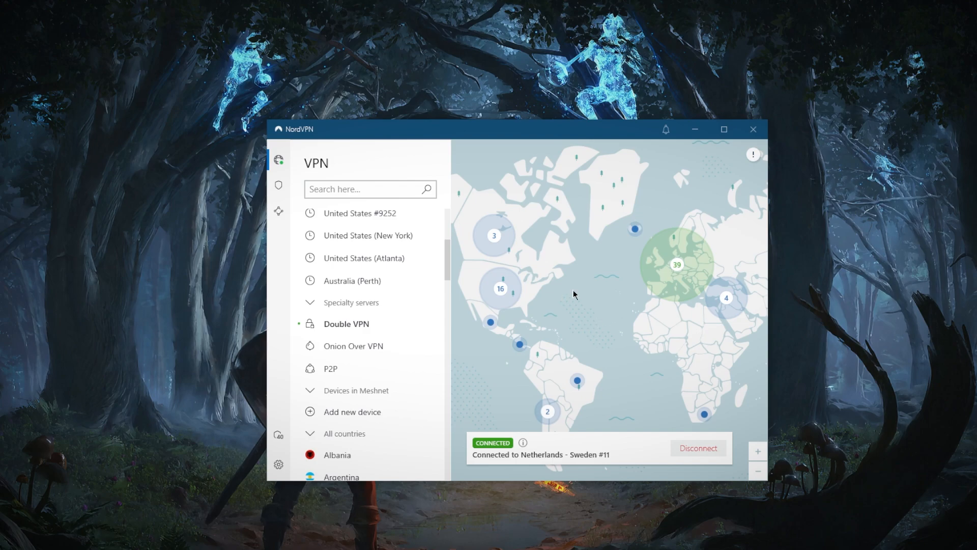
pyautogui.moveTo(470, 363)
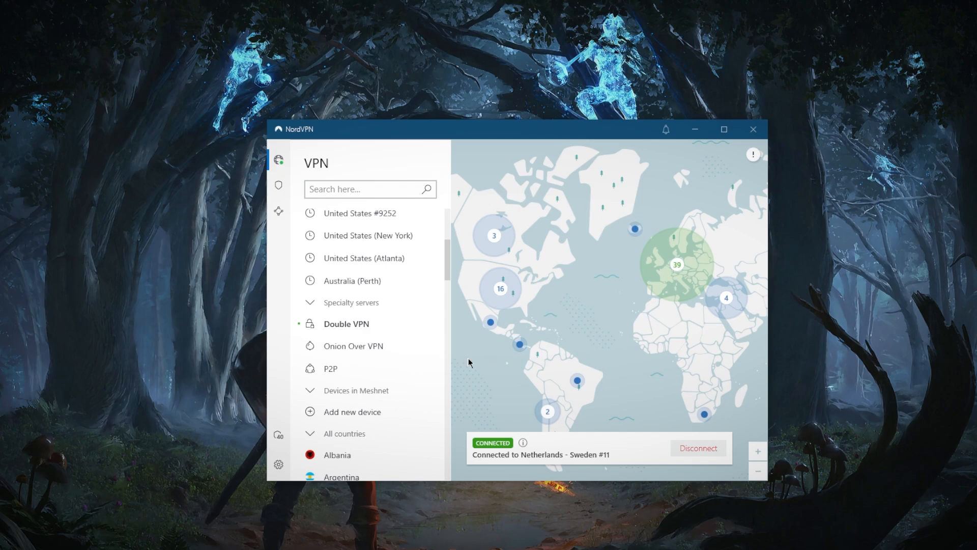
pyautogui.click(278, 464)
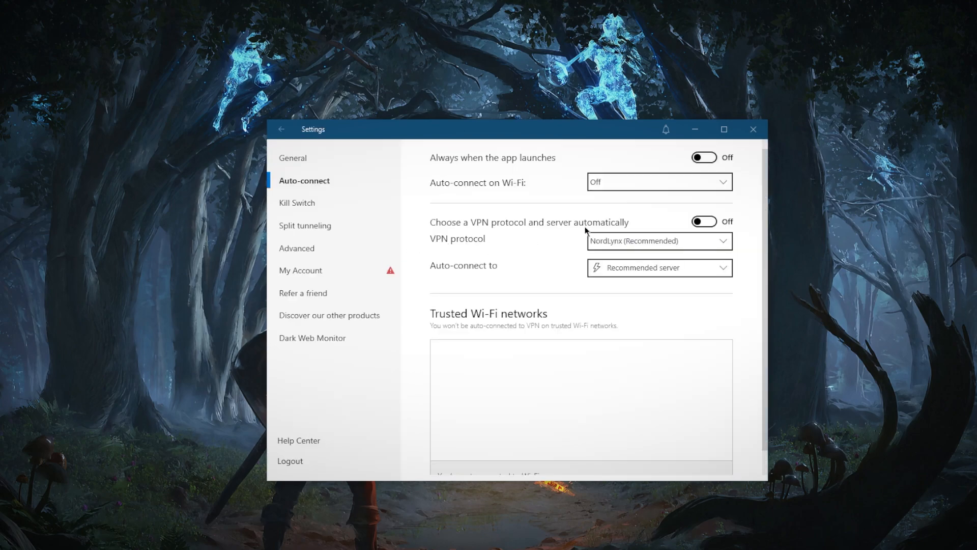
# Step: Return from Settings to the VPN map while still connected to Netherlands – Sweden #11
pyautogui.click(282, 129)
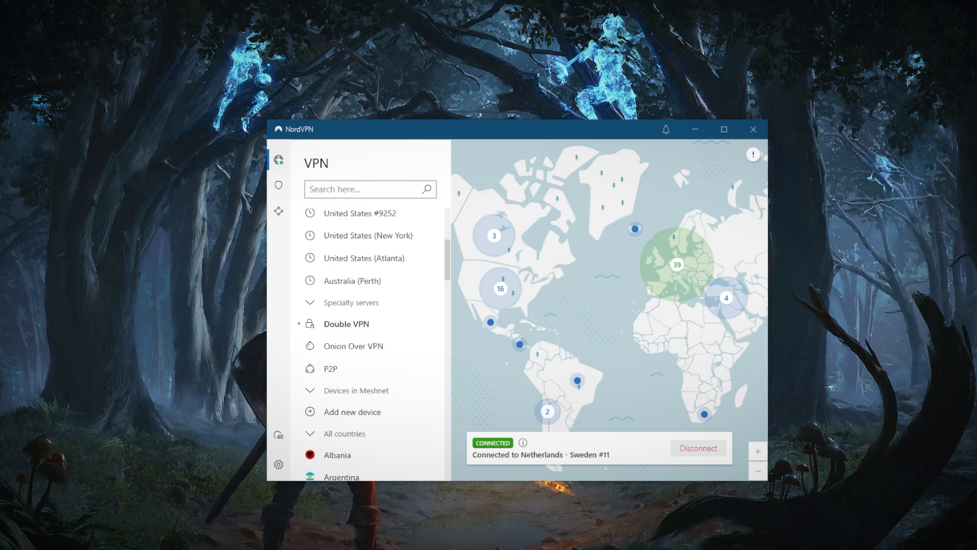
pyautogui.moveTo(704, 337)
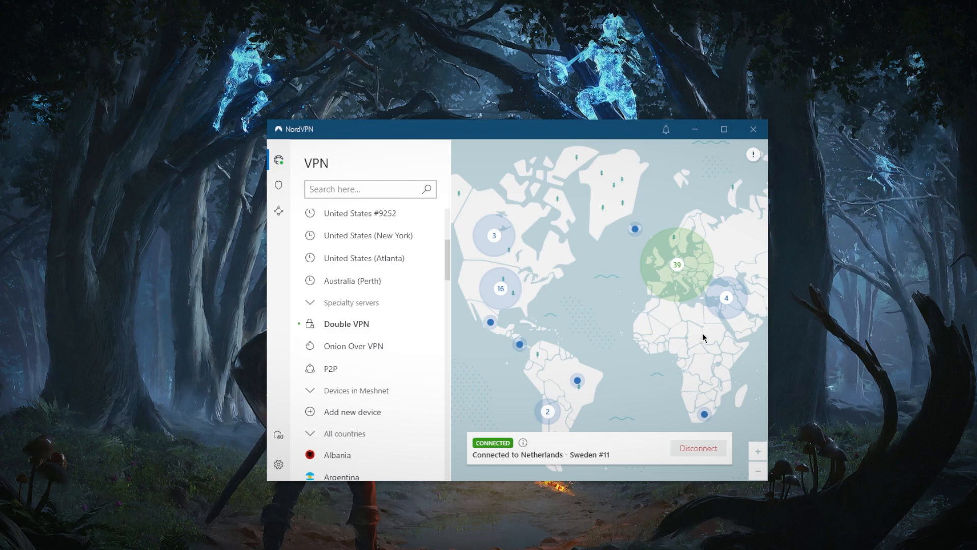
pyautogui.moveTo(580, 296)
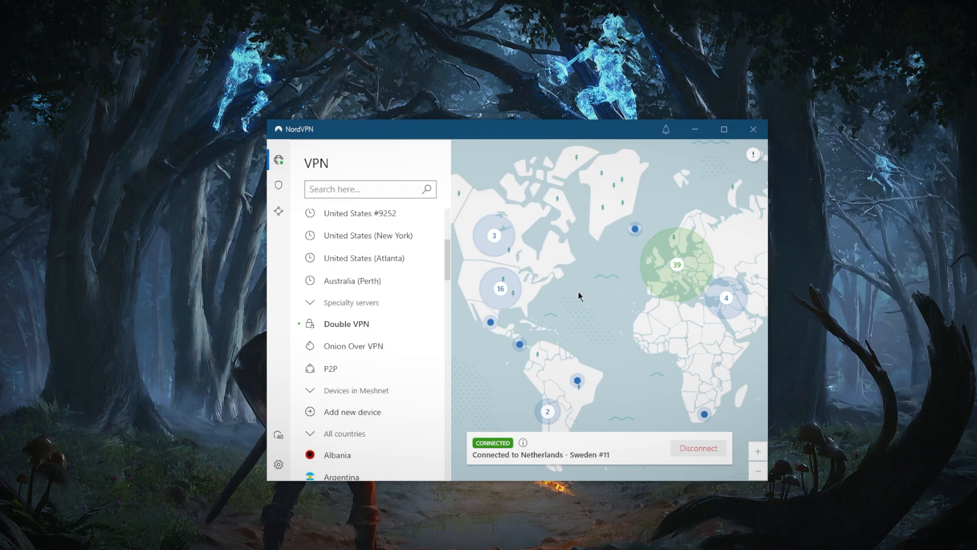
pyautogui.moveTo(705, 414)
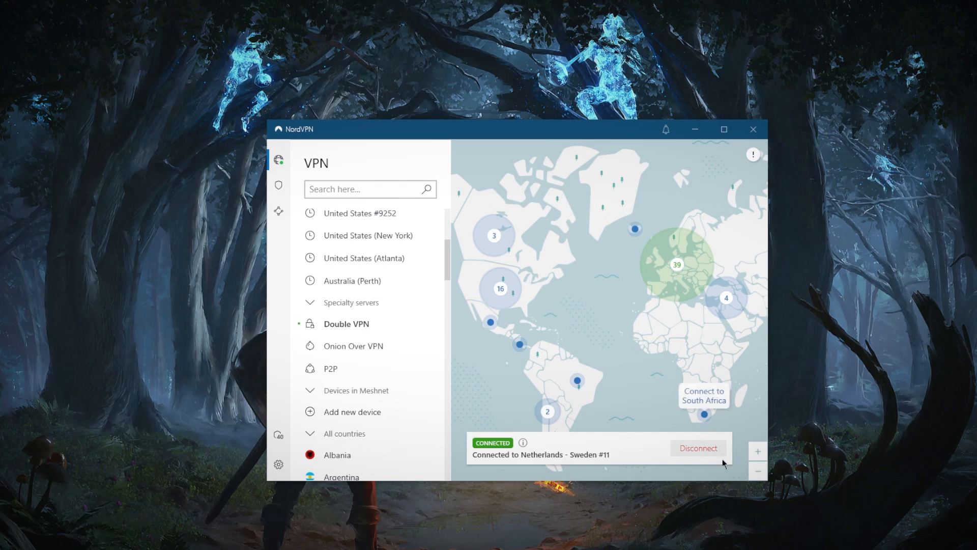
# Step: Disconnect from the Netherlands – Sweden chain and dismiss the speed rating prompt
pyautogui.click(698, 448)
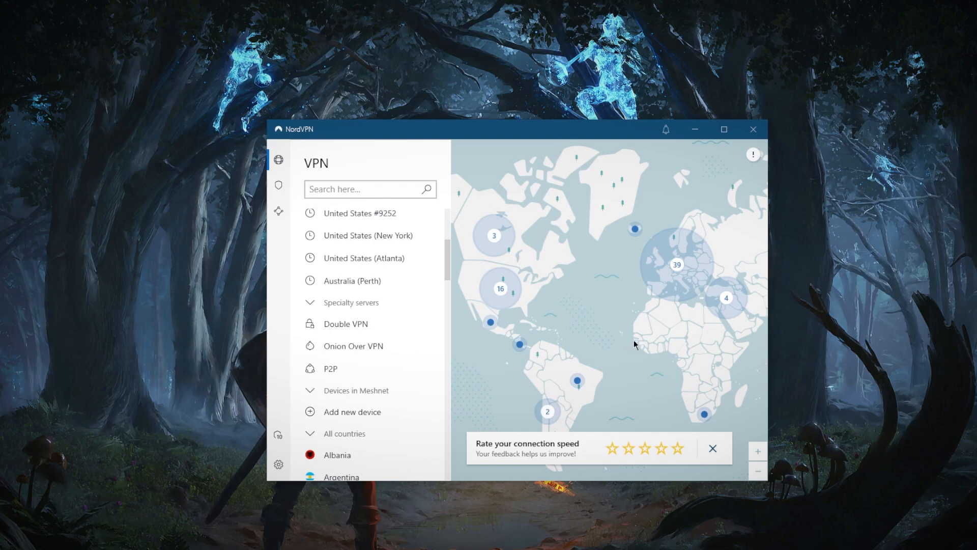
pyautogui.moveTo(713, 454)
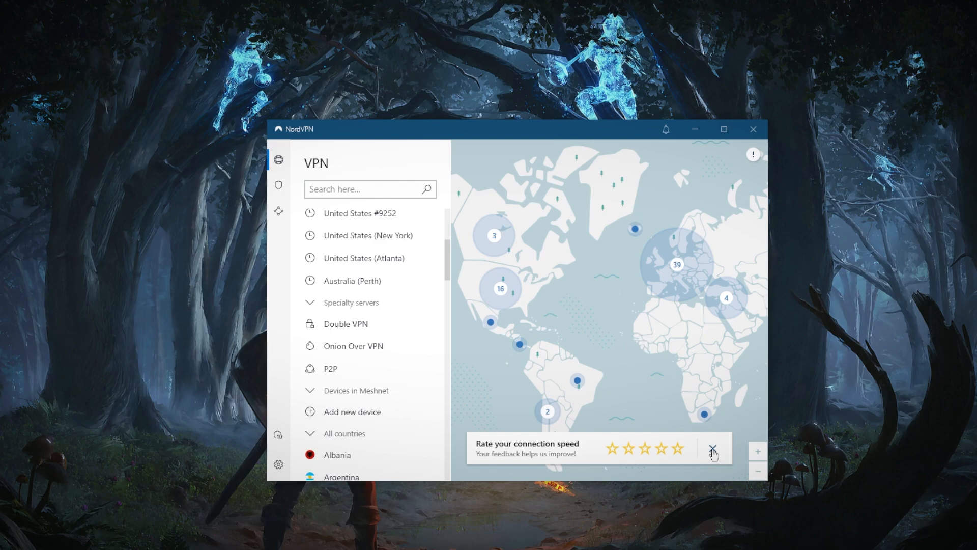
pyautogui.click(714, 449)
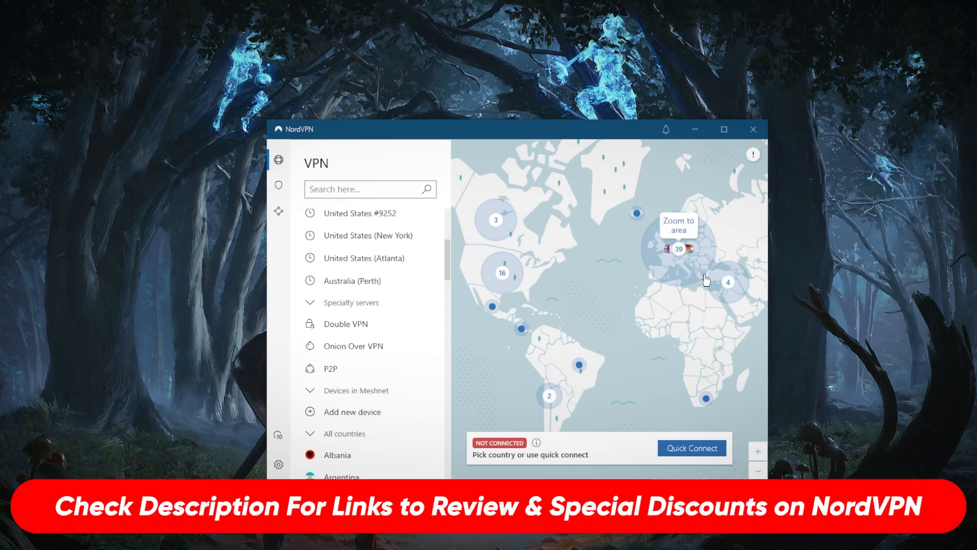
pyautogui.moveTo(614, 281)
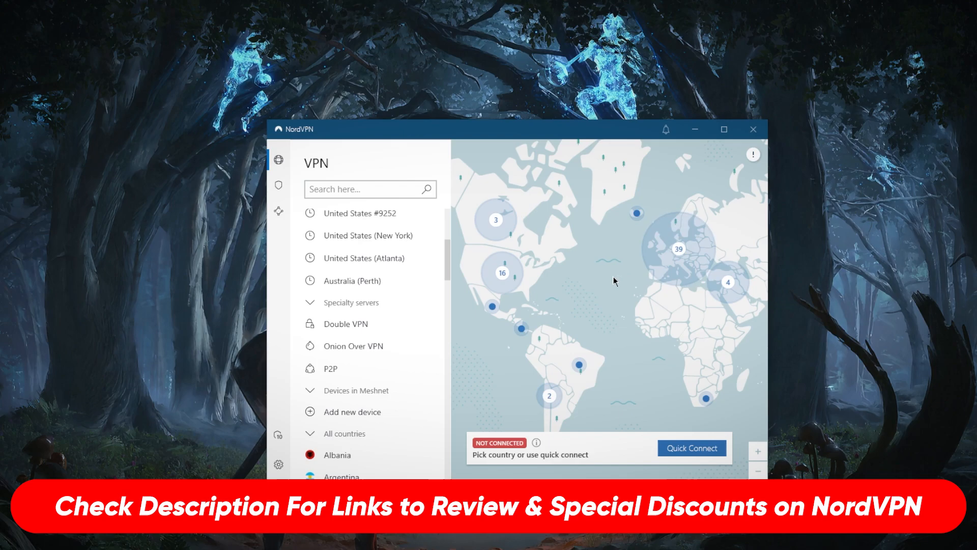